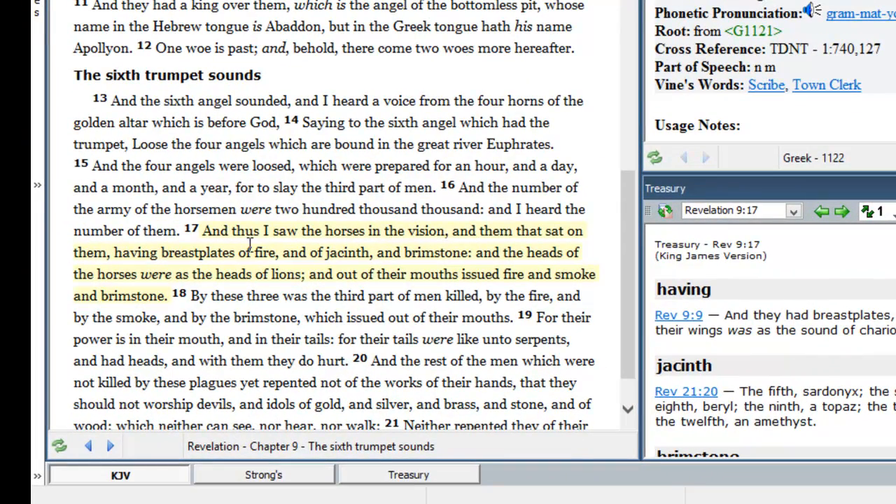
mouse_move(364, 248)
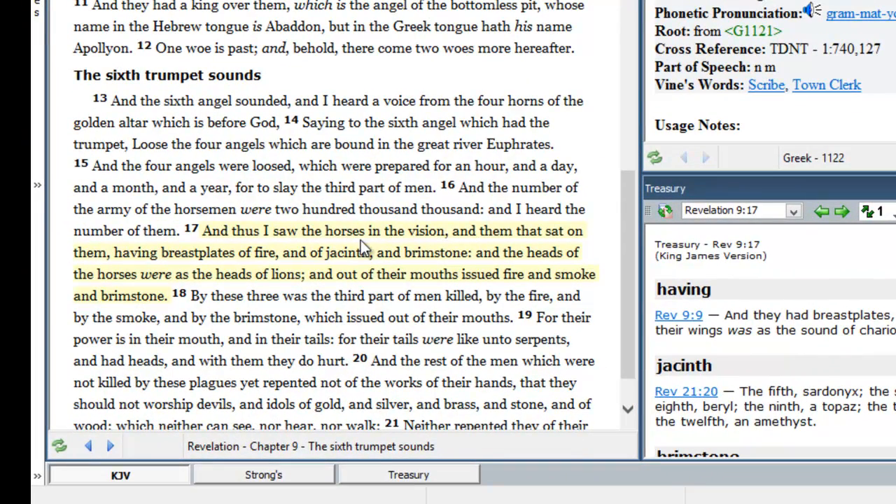
mouse_move(434, 235)
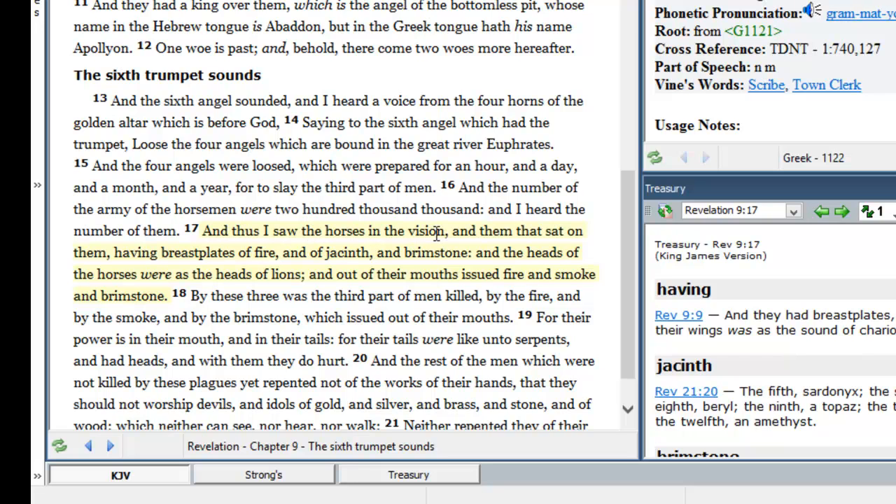
mouse_move(530, 232)
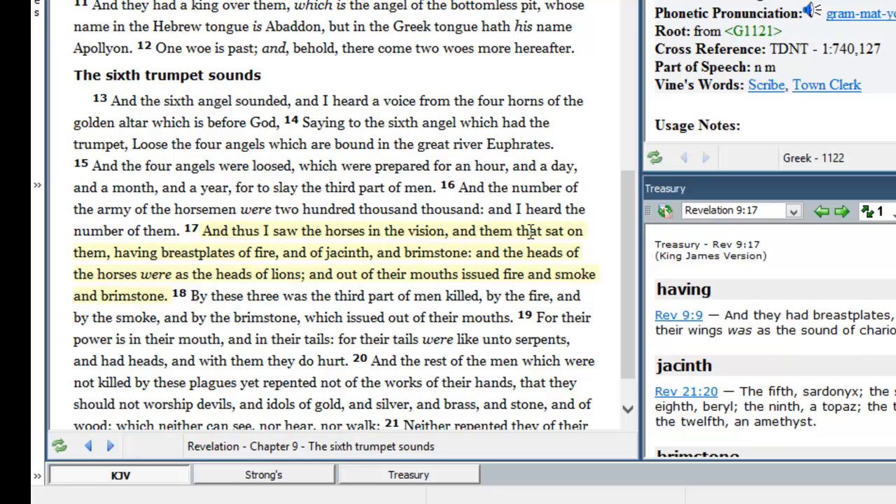
mouse_move(154, 282)
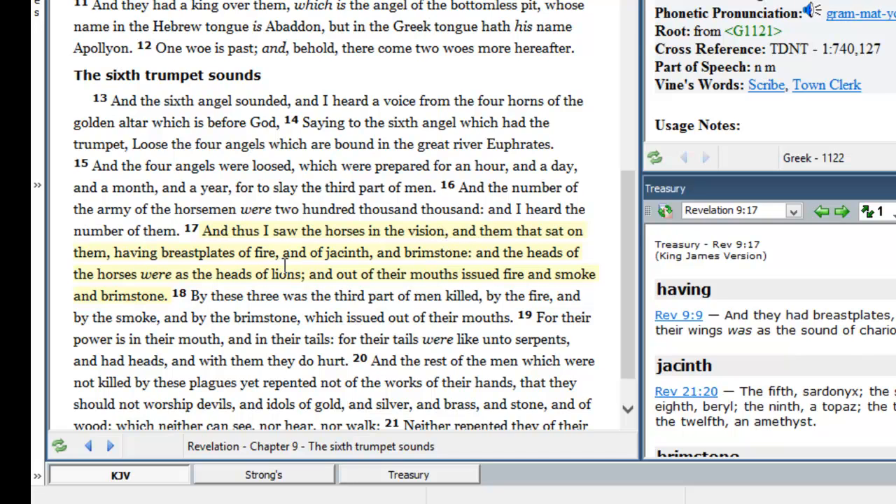
mouse_move(369, 257)
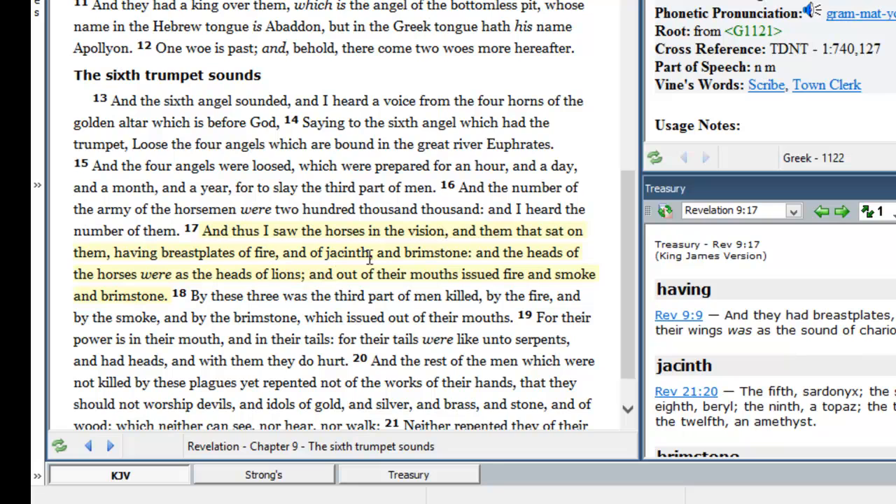
mouse_move(442, 268)
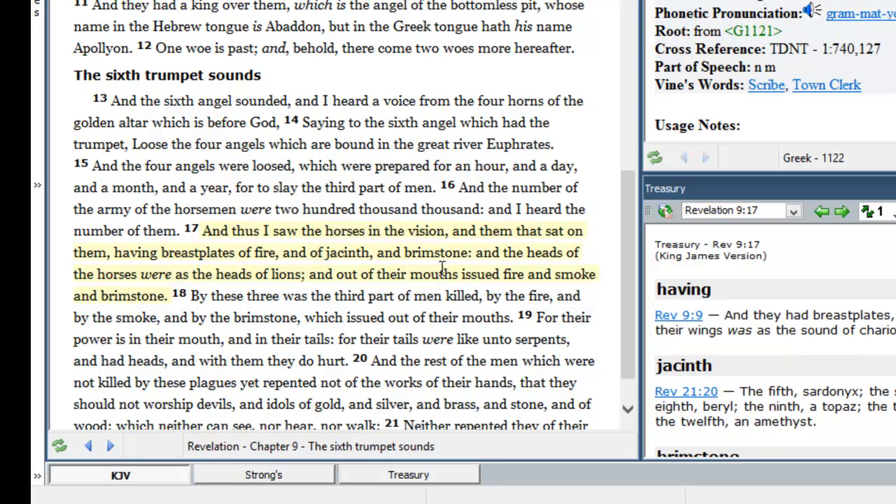
mouse_move(536, 273)
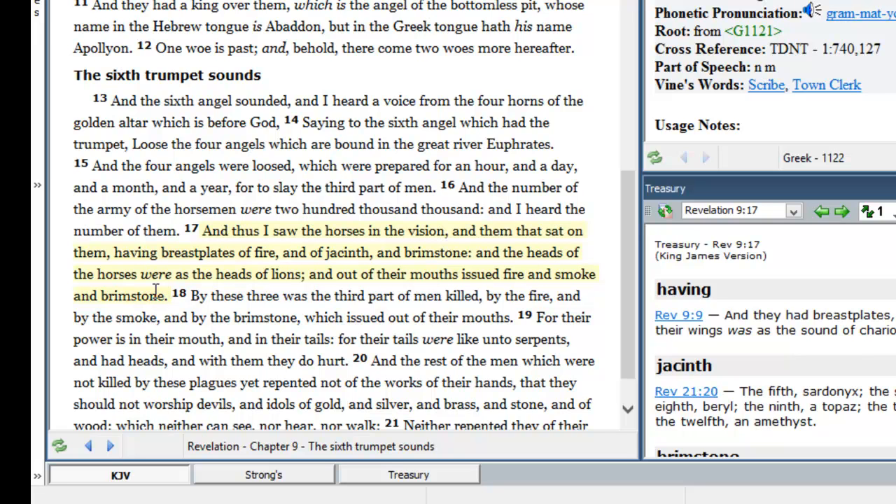
mouse_move(252, 290)
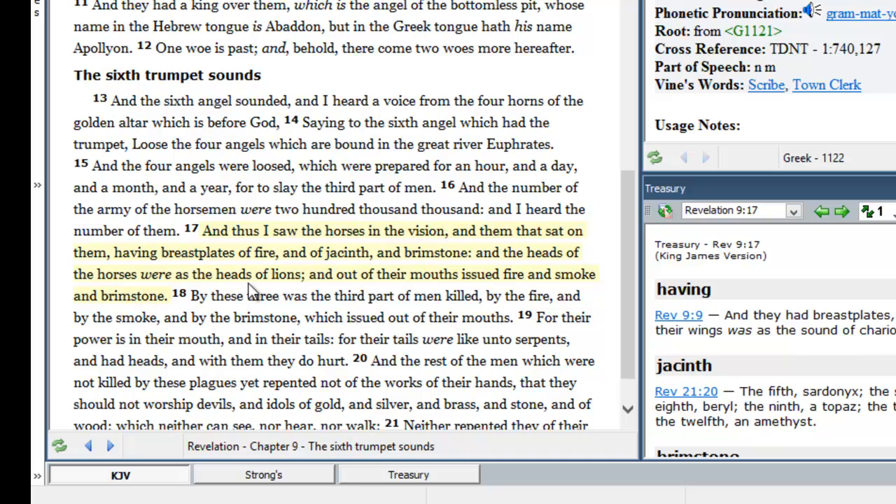
mouse_move(314, 293)
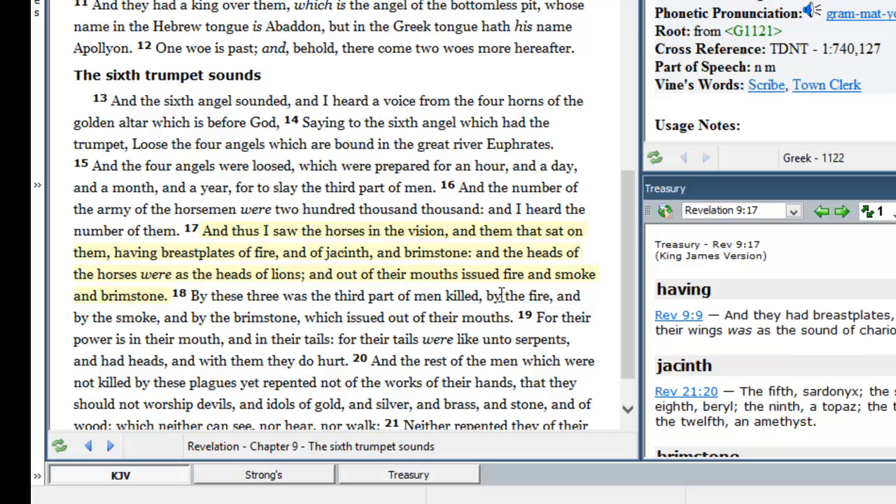
mouse_move(543, 291)
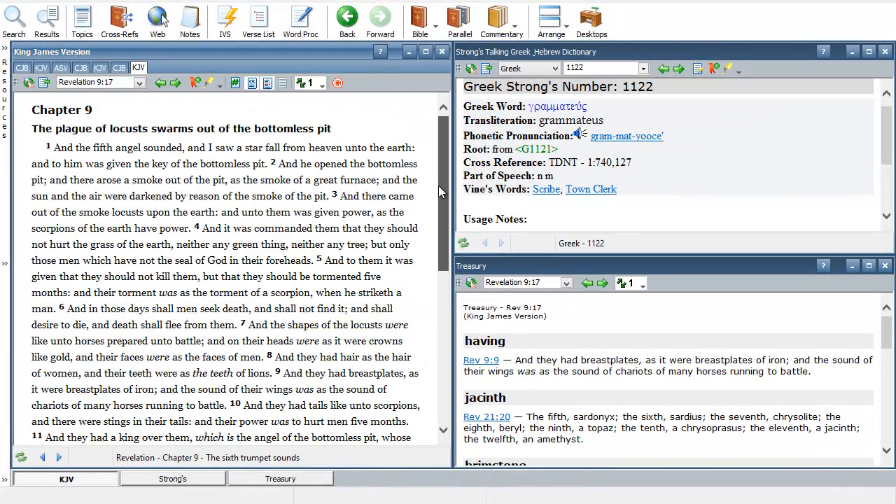
scroll(down, 3)
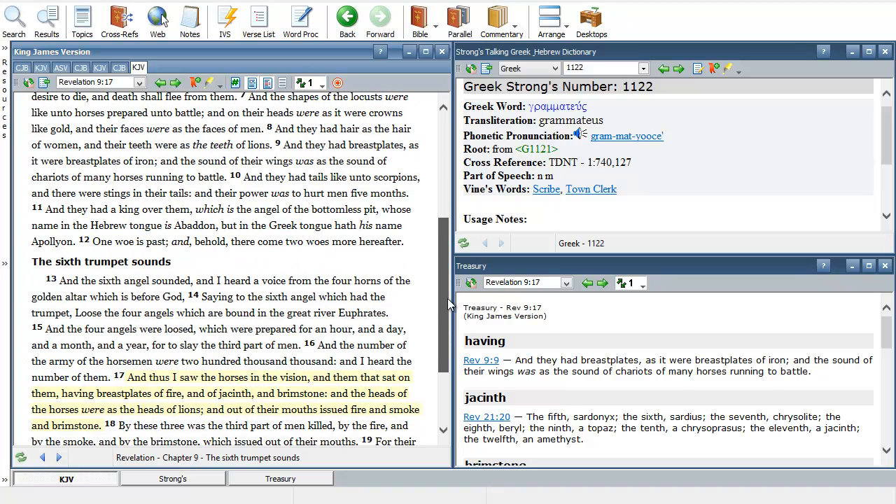
scroll(down, 3)
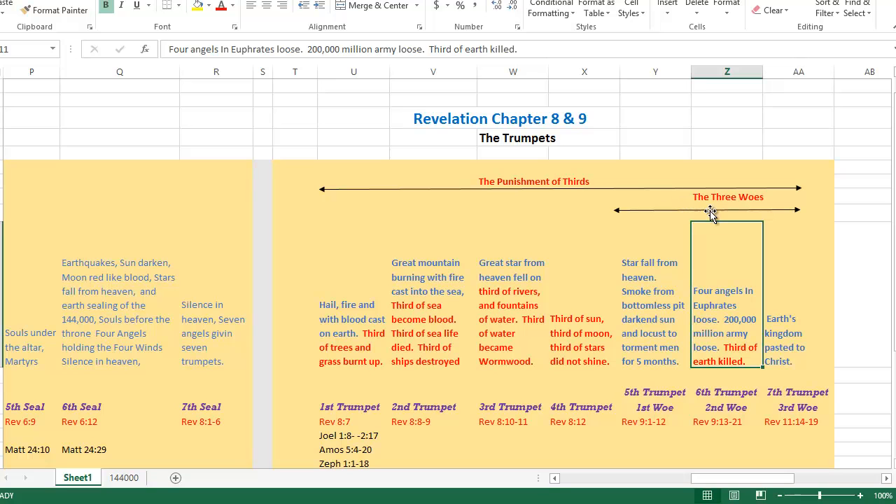
mouse_move(566, 197)
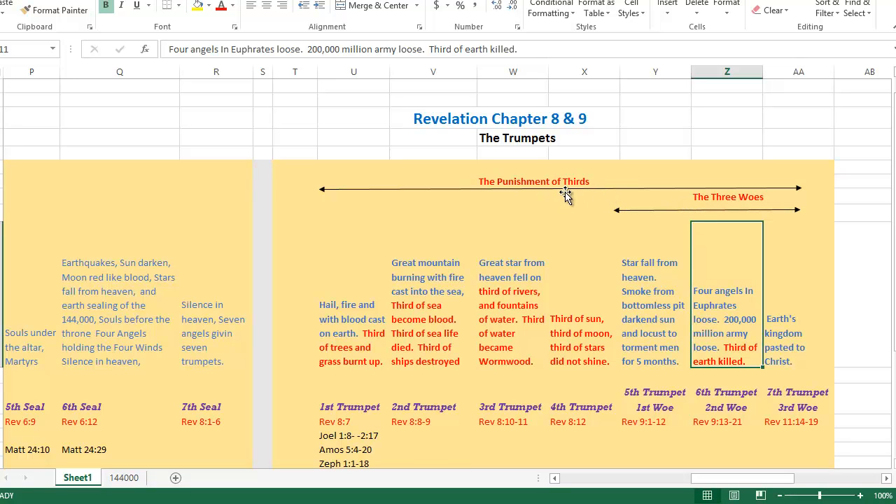
mouse_move(667, 216)
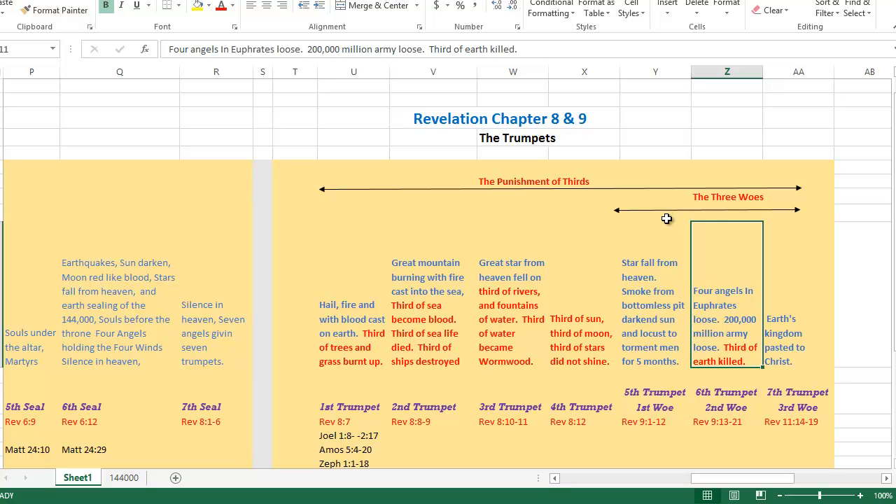
mouse_move(651, 217)
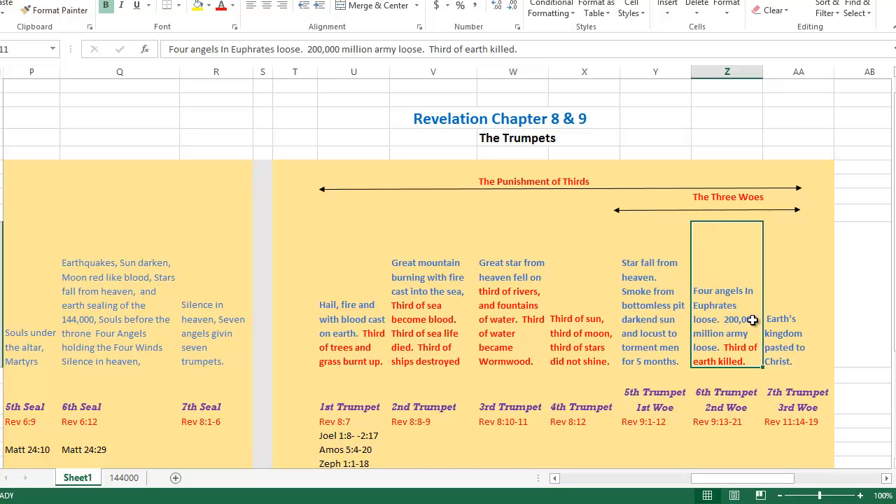
mouse_move(730, 363)
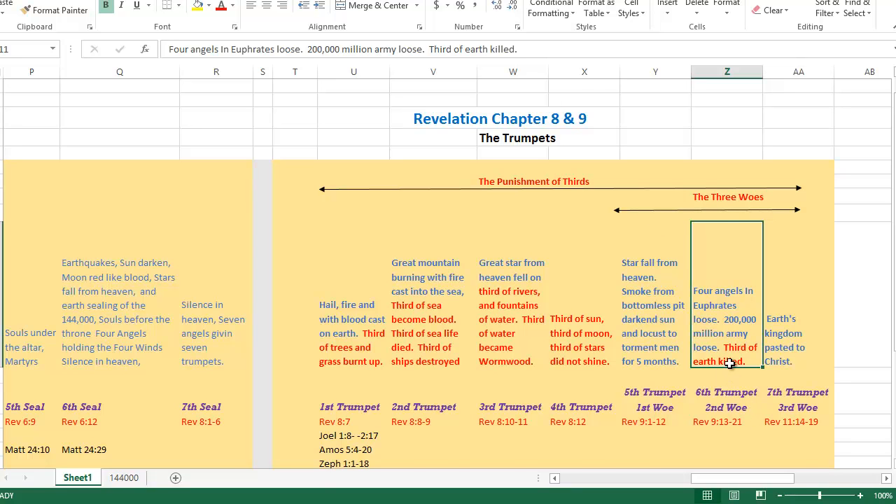
mouse_move(718, 345)
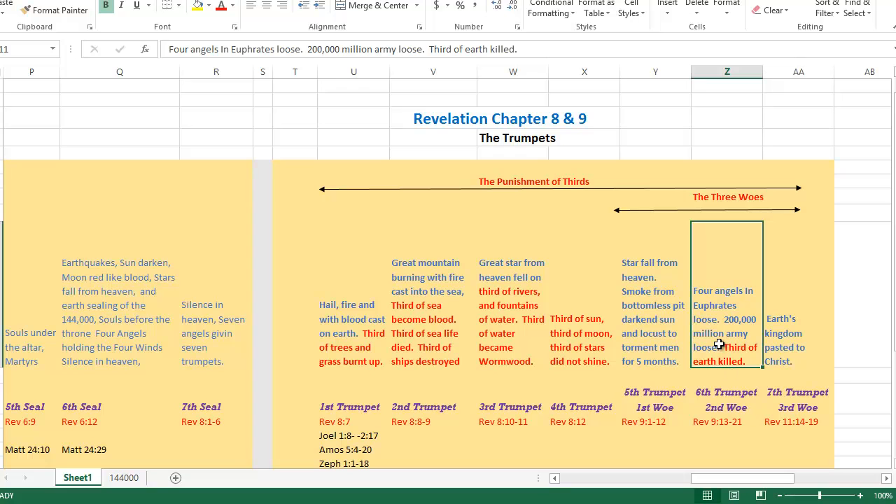
mouse_move(712, 286)
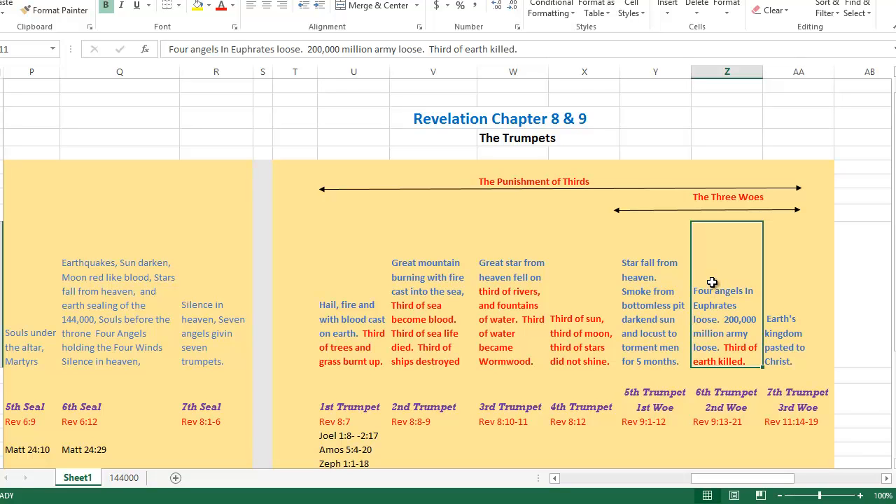
mouse_move(741, 423)
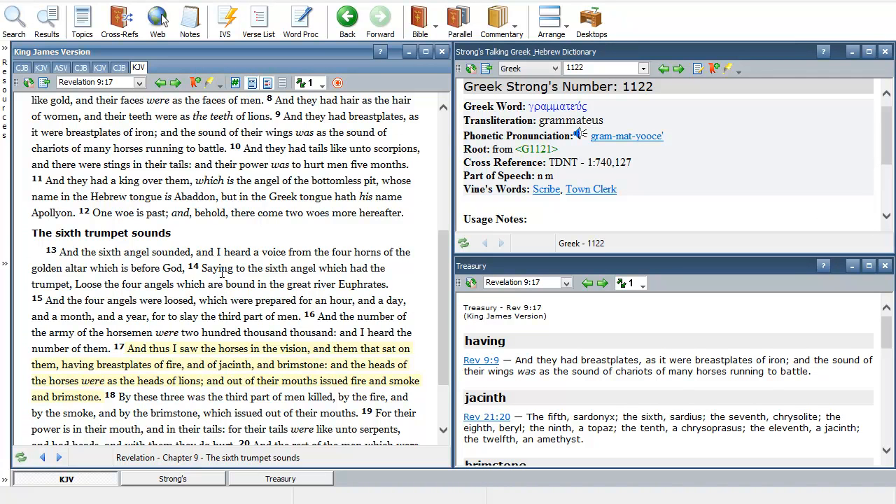
mouse_move(290, 297)
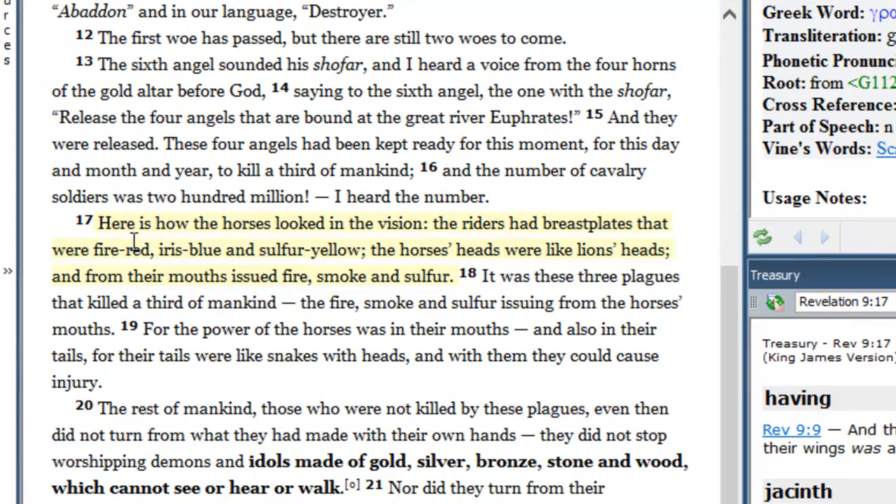
mouse_move(273, 250)
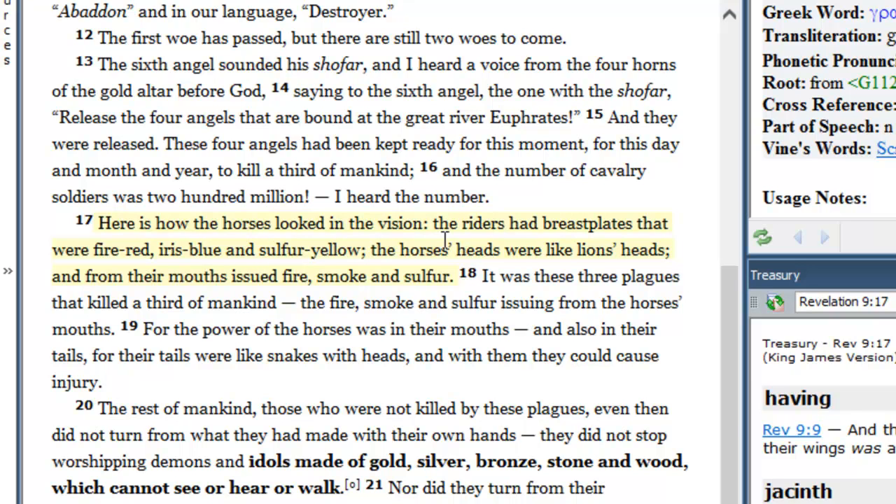
mouse_move(333, 294)
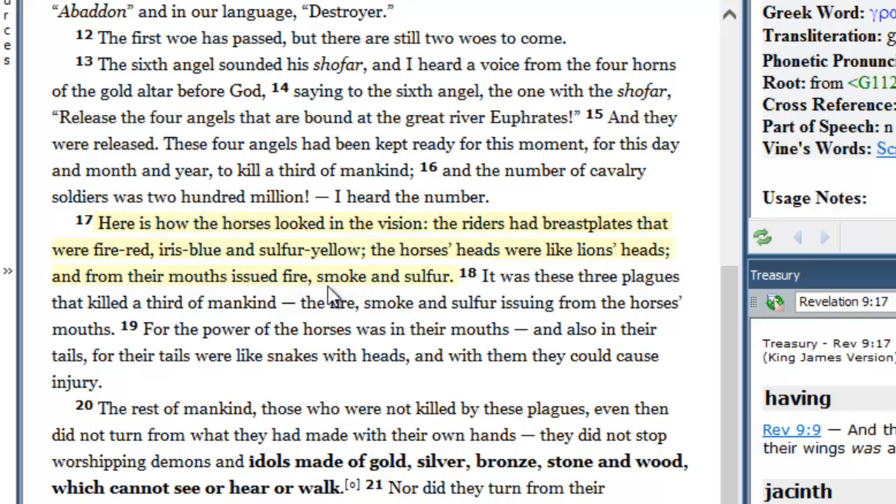
mouse_move(117, 269)
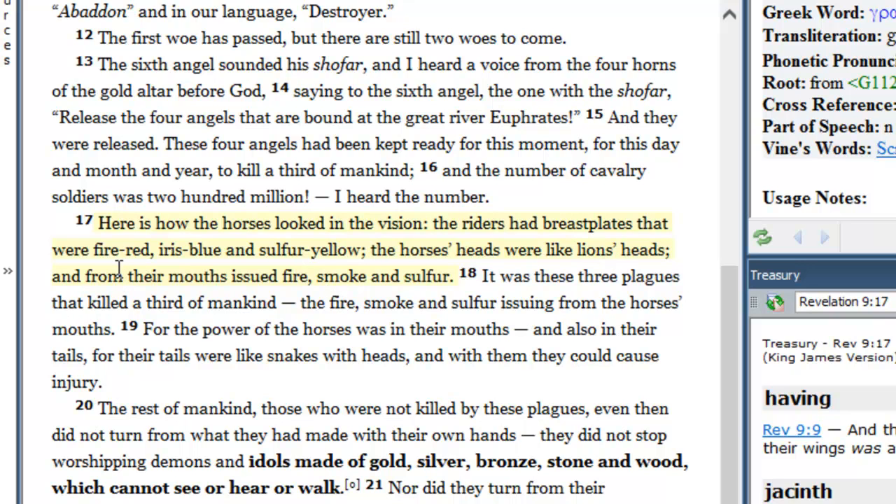
mouse_move(199, 272)
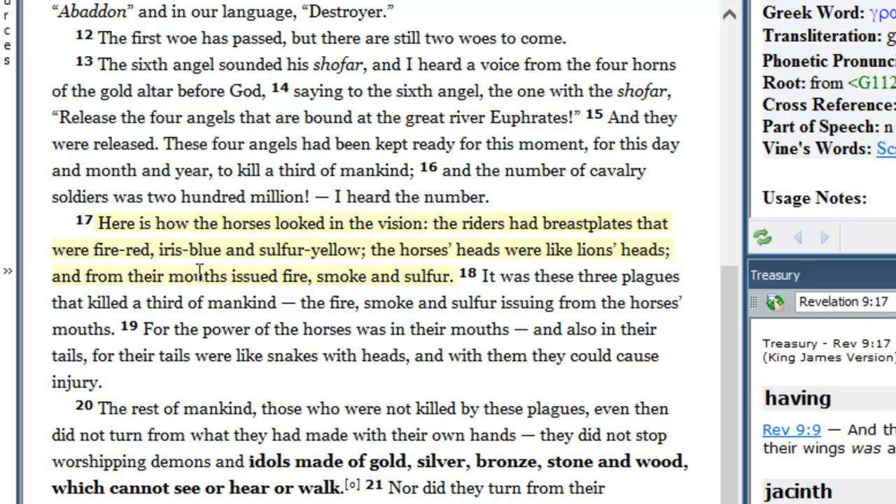
mouse_move(356, 271)
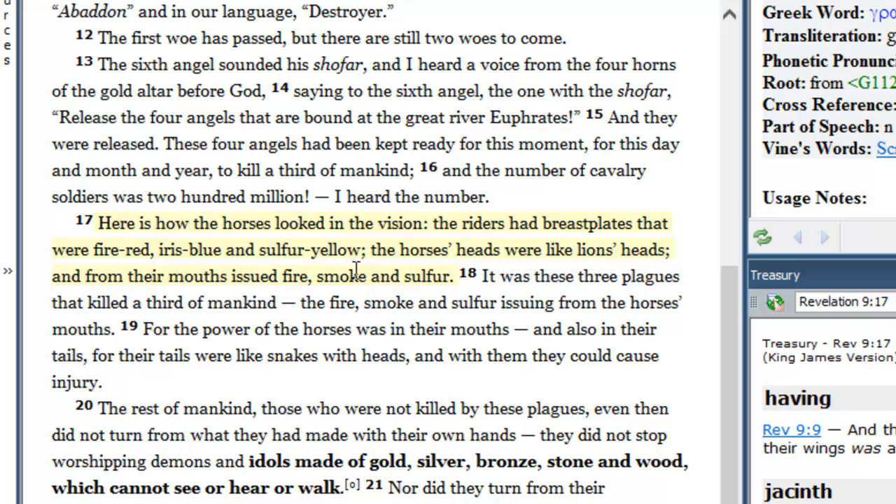
mouse_move(452, 275)
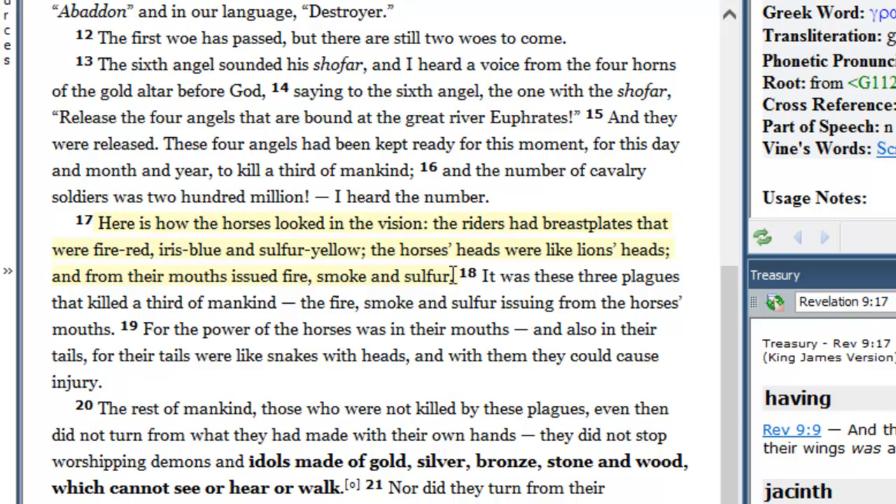